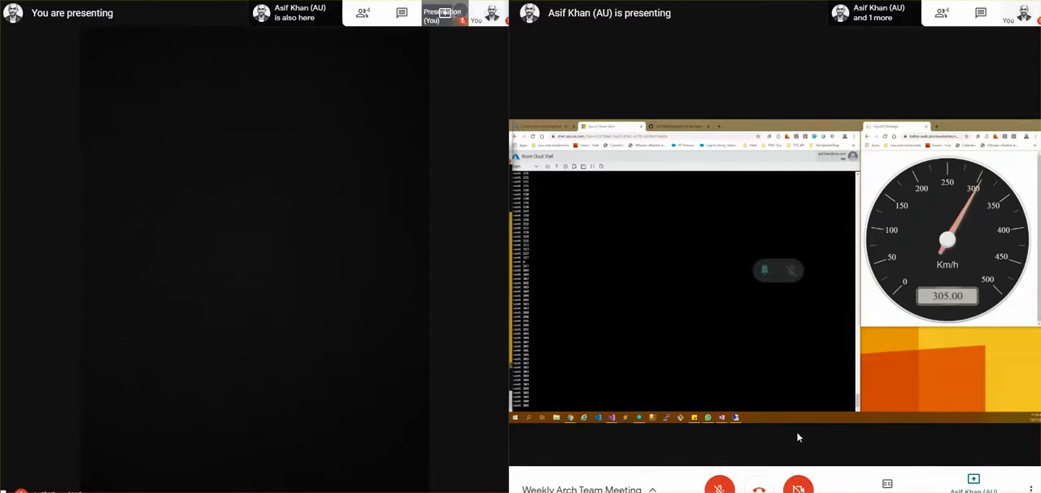
mouse_move(673, 289)
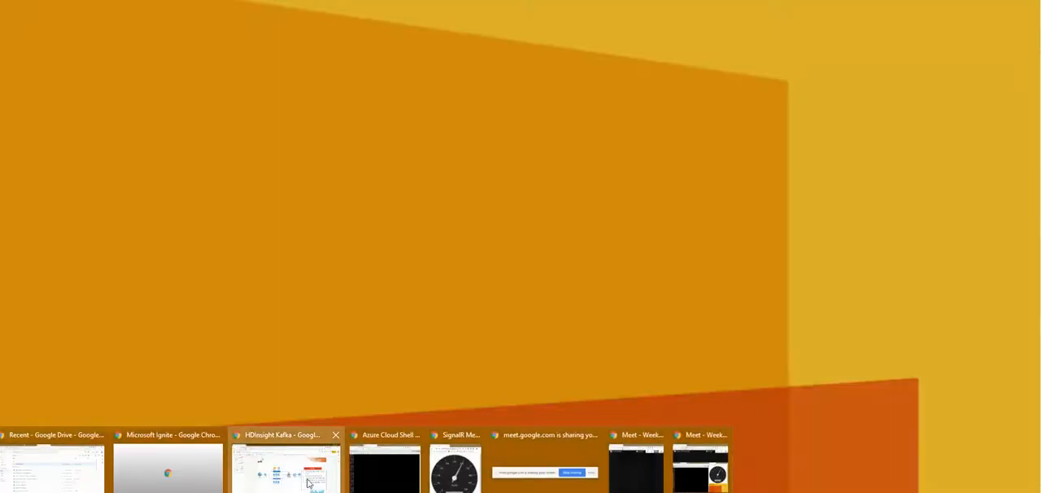
- Bring the HDInsight Kafka architecture slide forward in Slides for the shared Meet screen
left_click(285, 468)
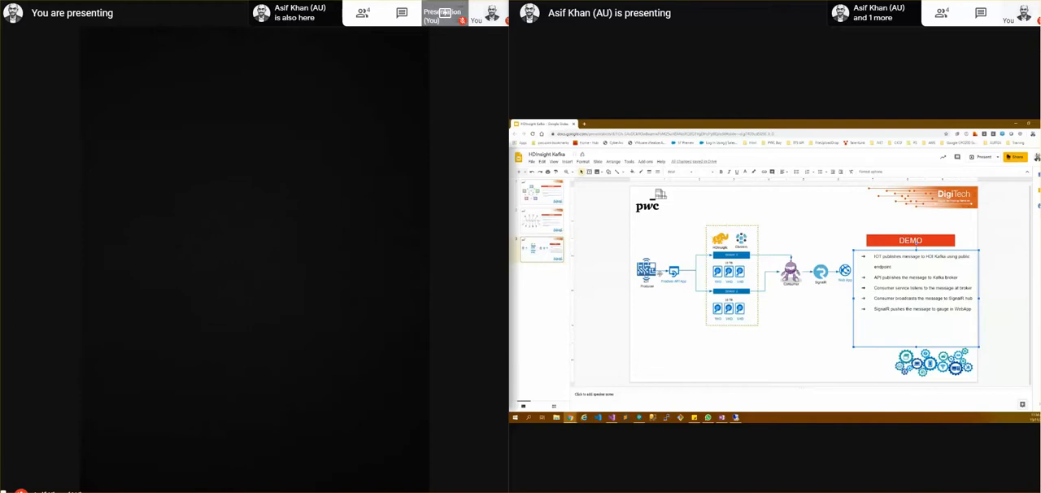
left_click(740, 276)
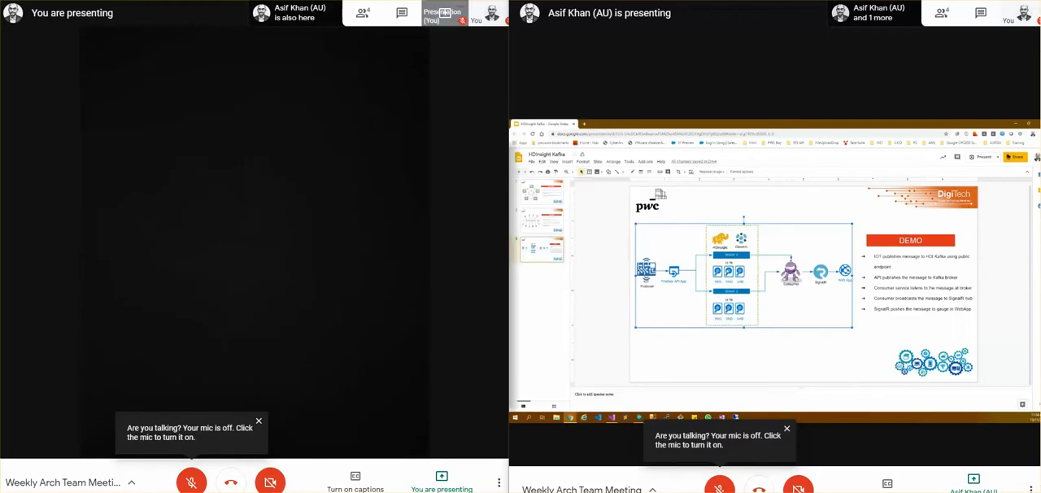
left_click(259, 420)
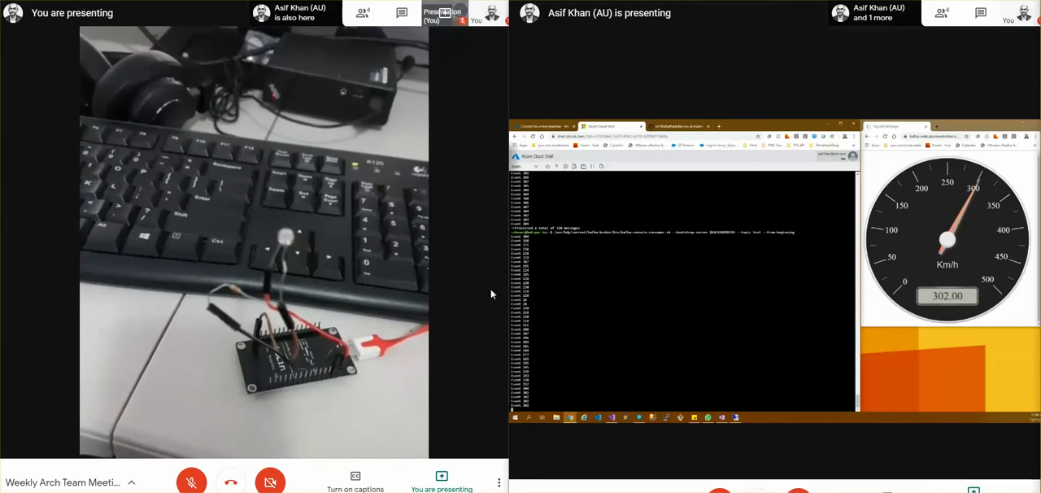
mouse_move(454, 147)
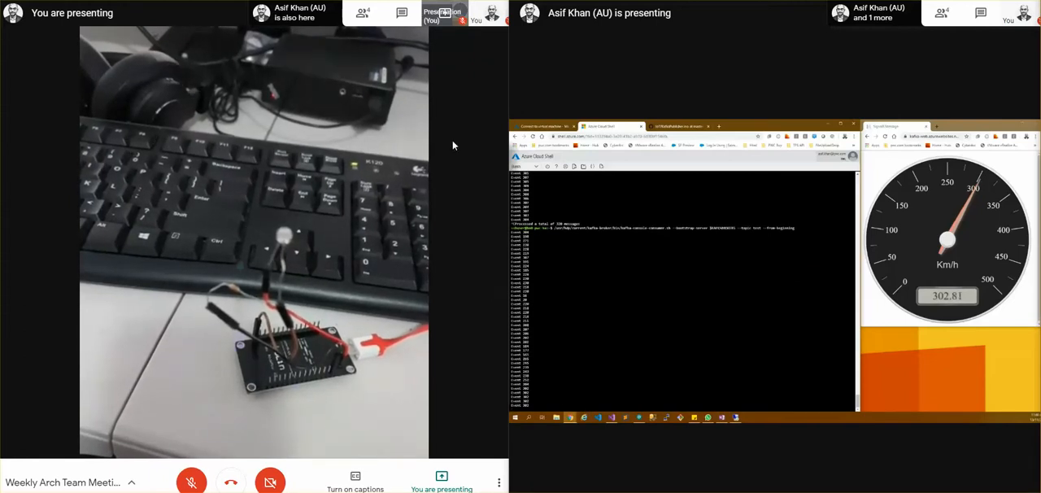